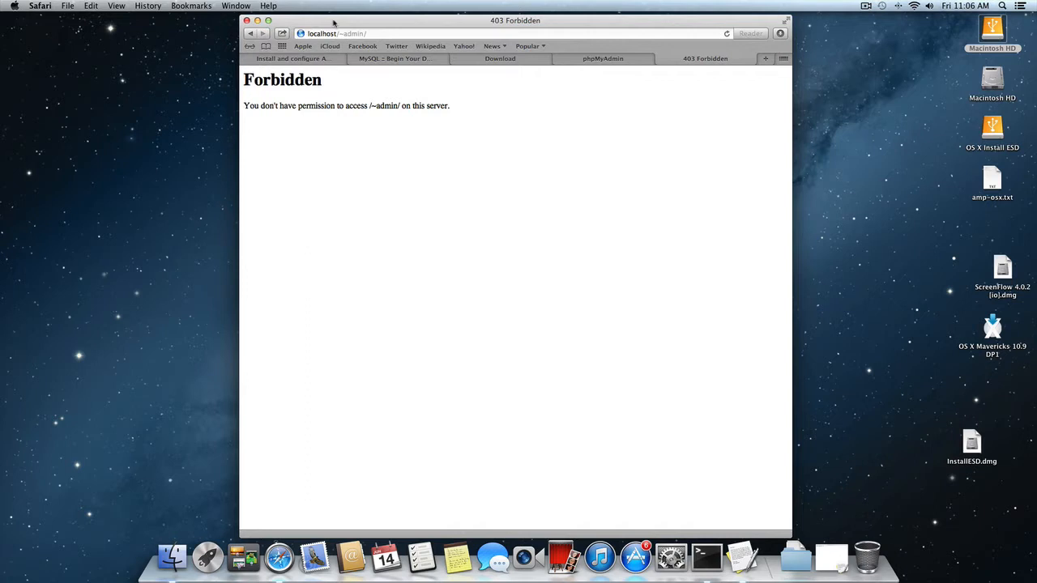
{"action": "mouse_move", "coordinate": [337, 25]}
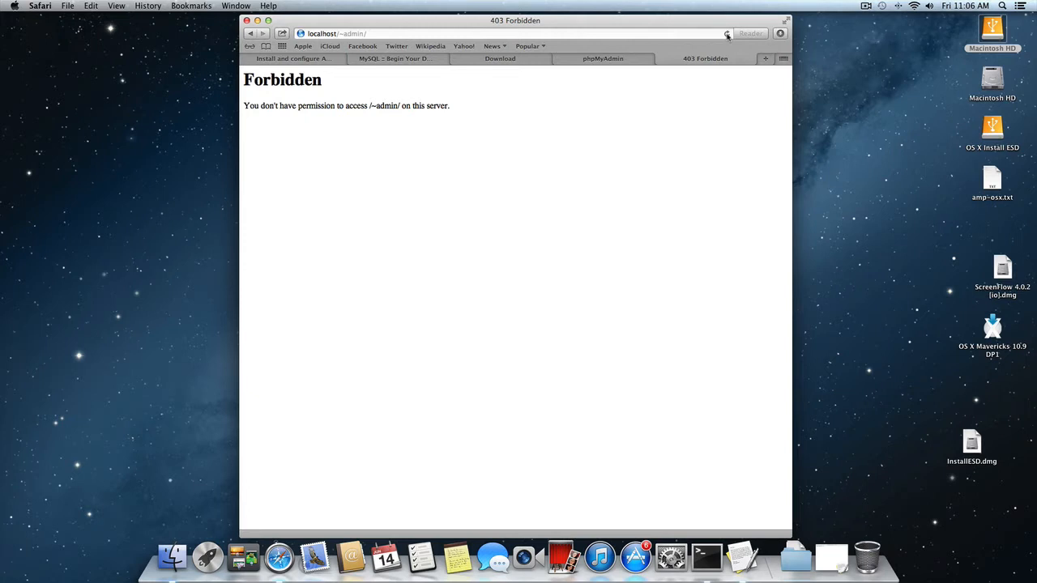
{"action": "mouse_move", "coordinate": [462, 101]}
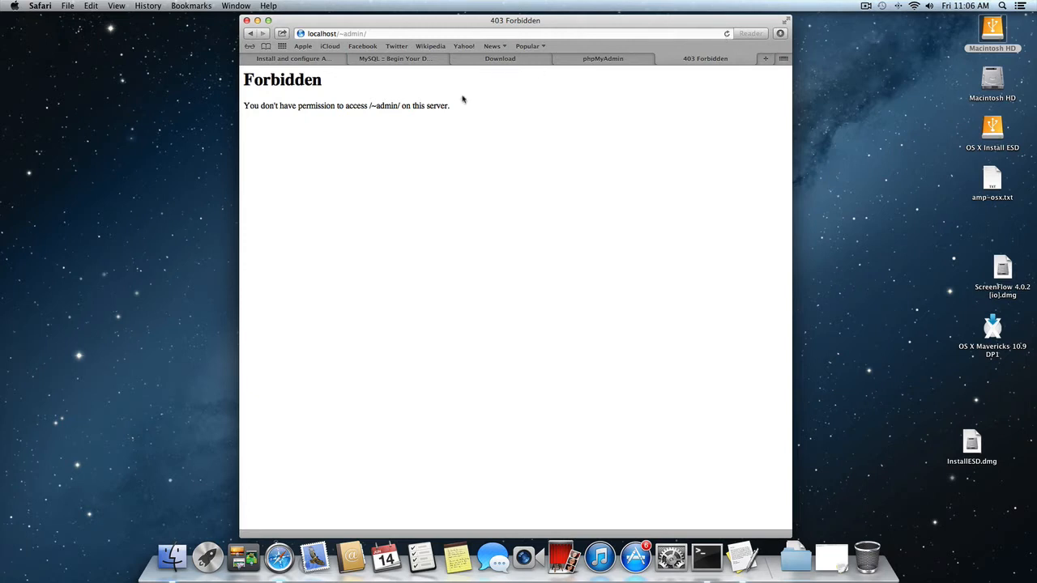
{"action": "mouse_move", "coordinate": [458, 105]}
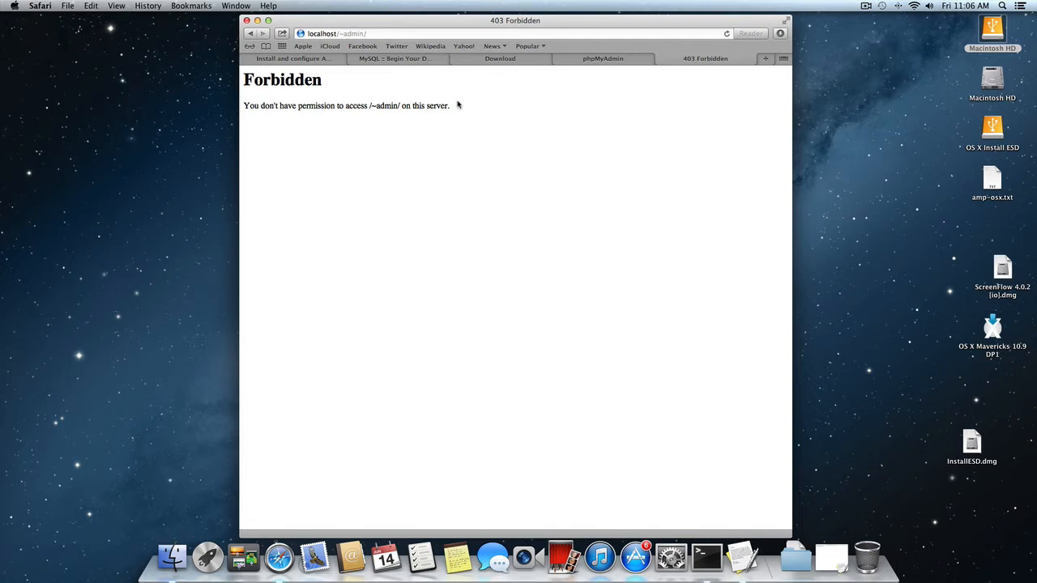
{"action": "mouse_move", "coordinate": [172, 558]}
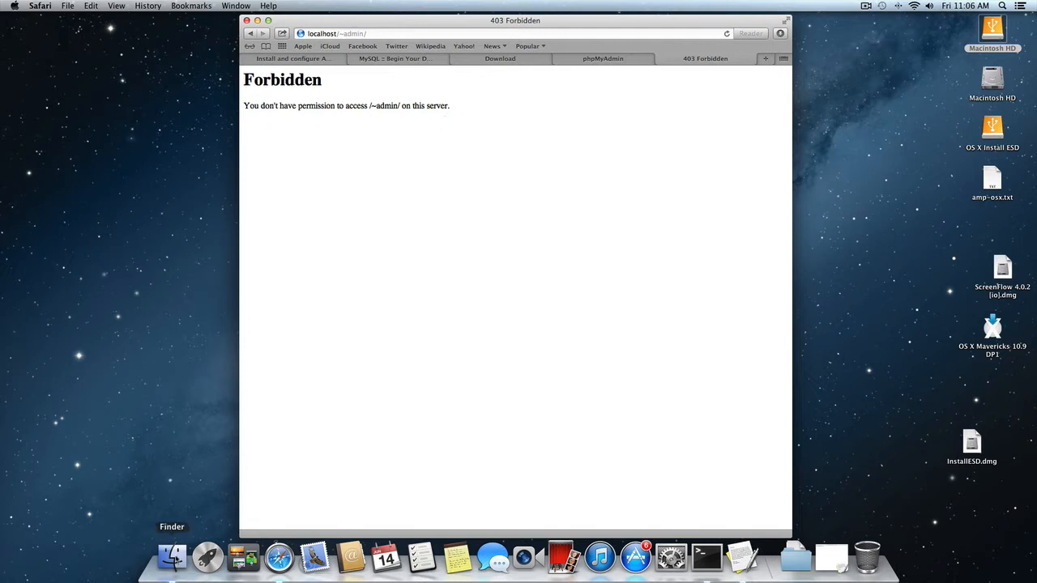
Navigate Finder from Macintosh HD through Users to the admin home folder in column view.
{"action": "left_click", "coordinate": [172, 557]}
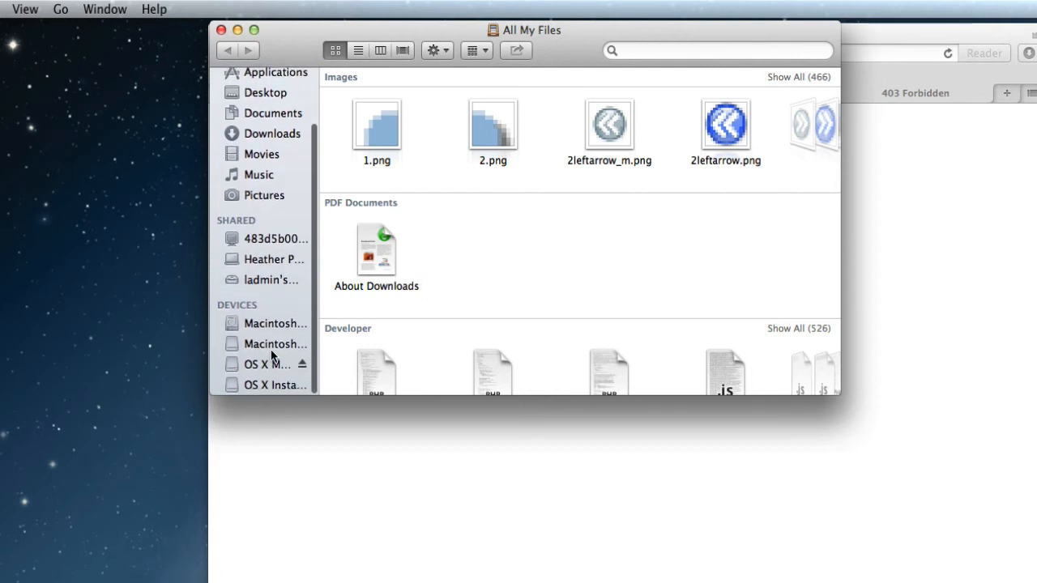
{"action": "left_click", "coordinate": [276, 344]}
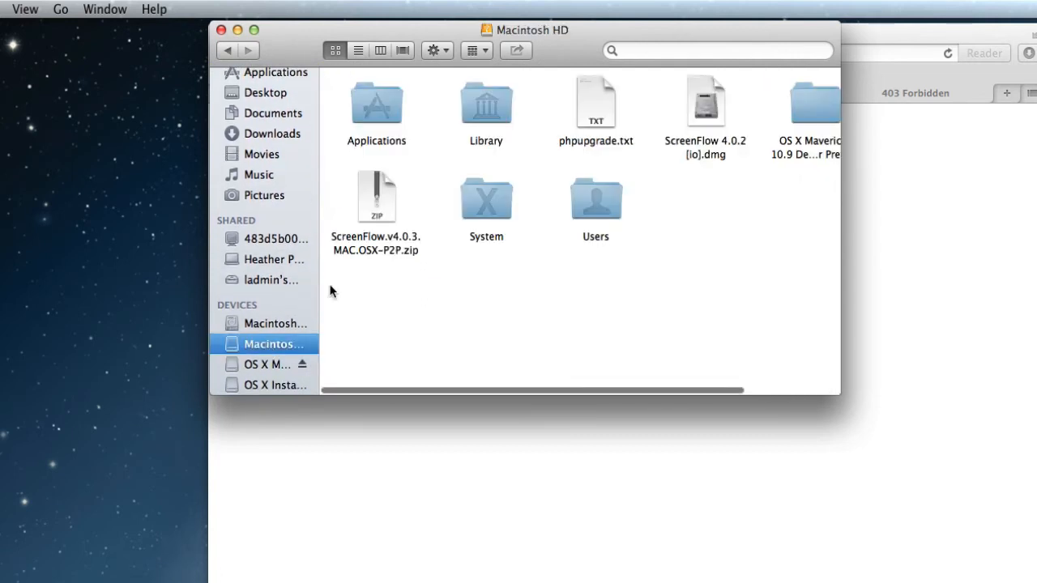
{"action": "double_click", "coordinate": [596, 198]}
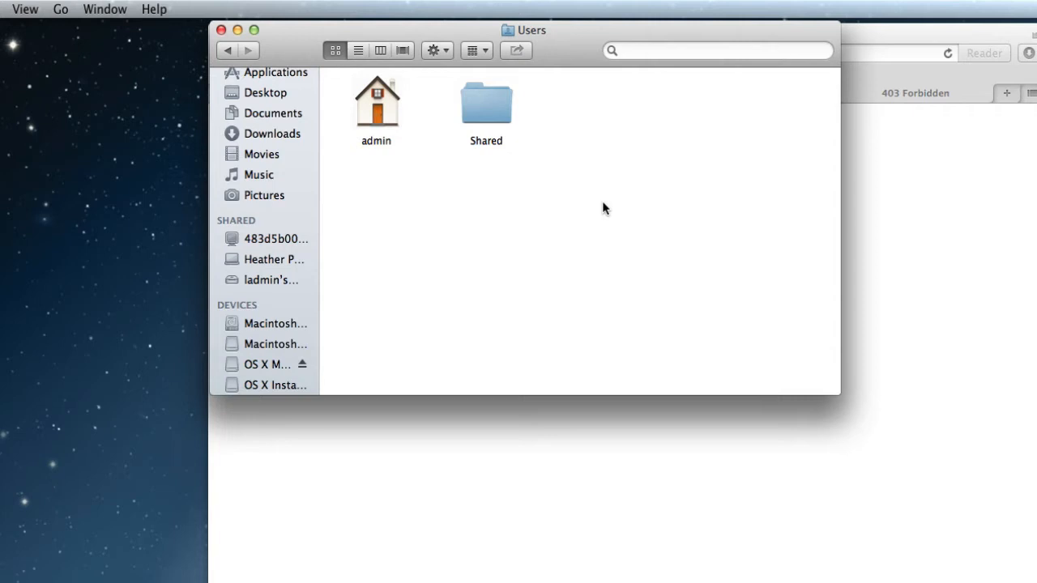
{"action": "left_click", "coordinate": [376, 104]}
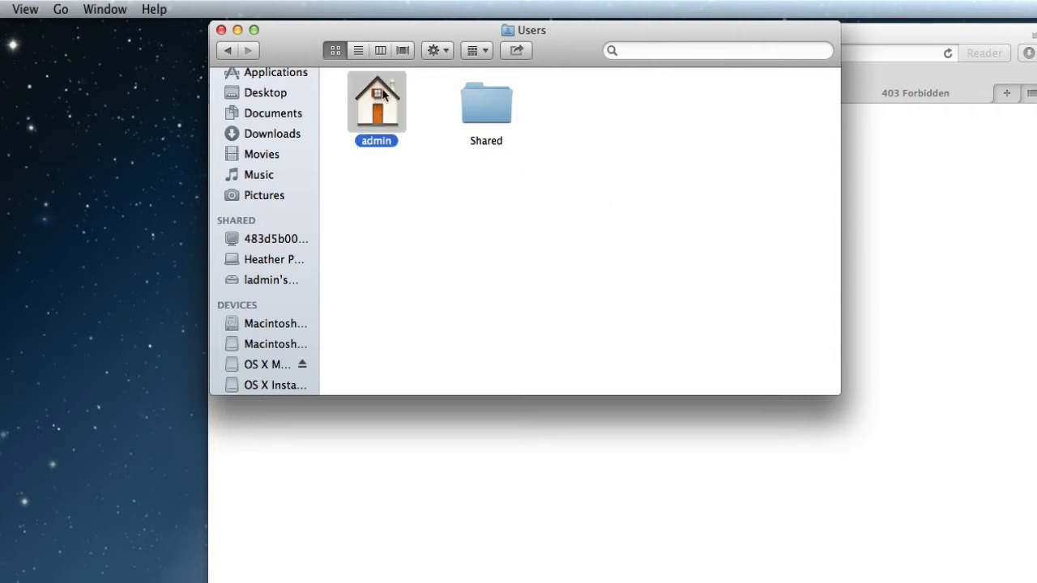
{"action": "left_click", "coordinate": [379, 51]}
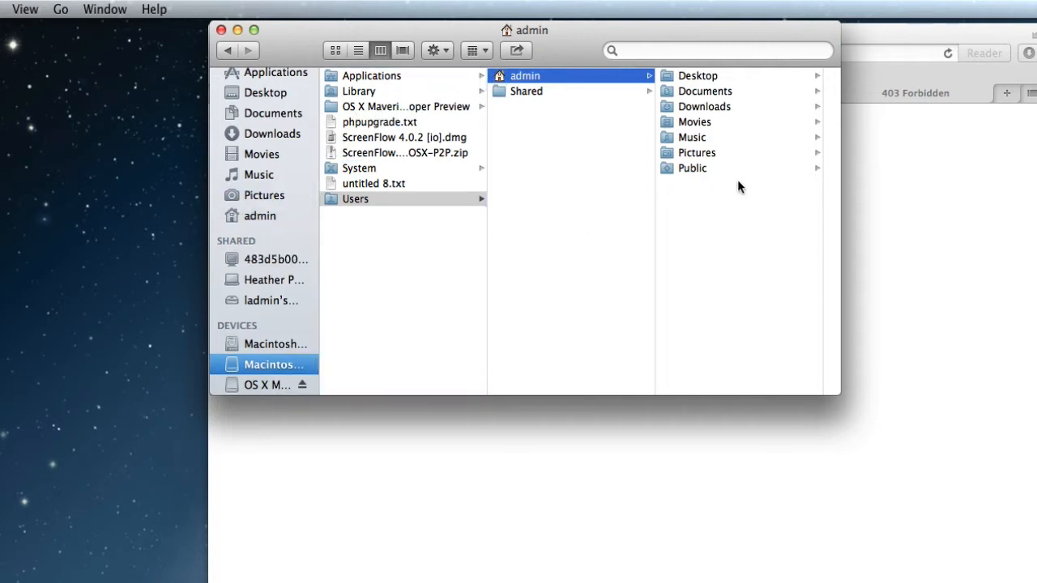
Create a new folder named Sites in the admin home folder.
{"action": "right_click", "coordinate": [739, 188]}
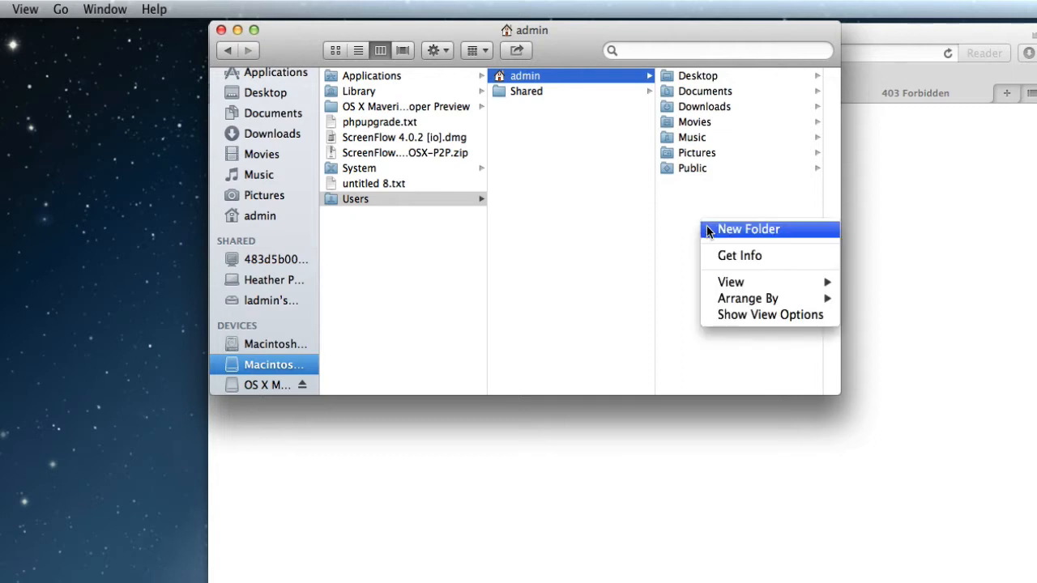
{"action": "left_click", "coordinate": [749, 229]}
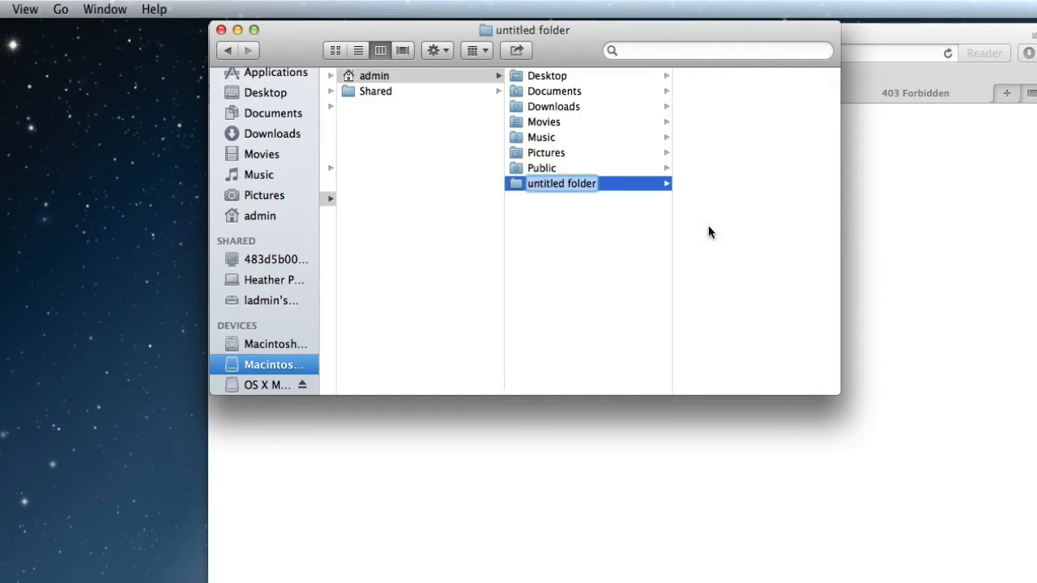
{"action": "type", "text": "Sites"}
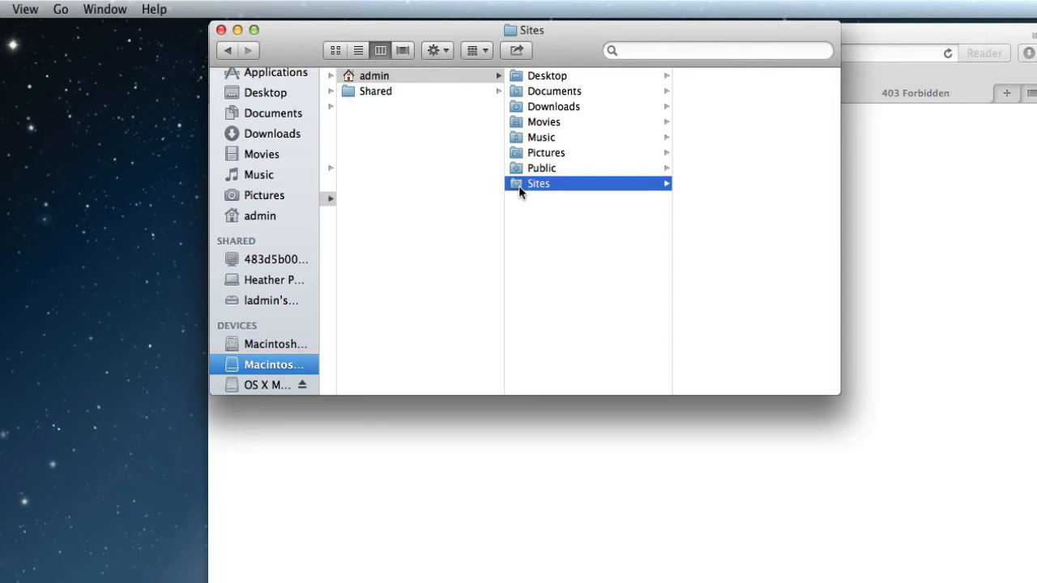
{"action": "mouse_move", "coordinate": [891, 201]}
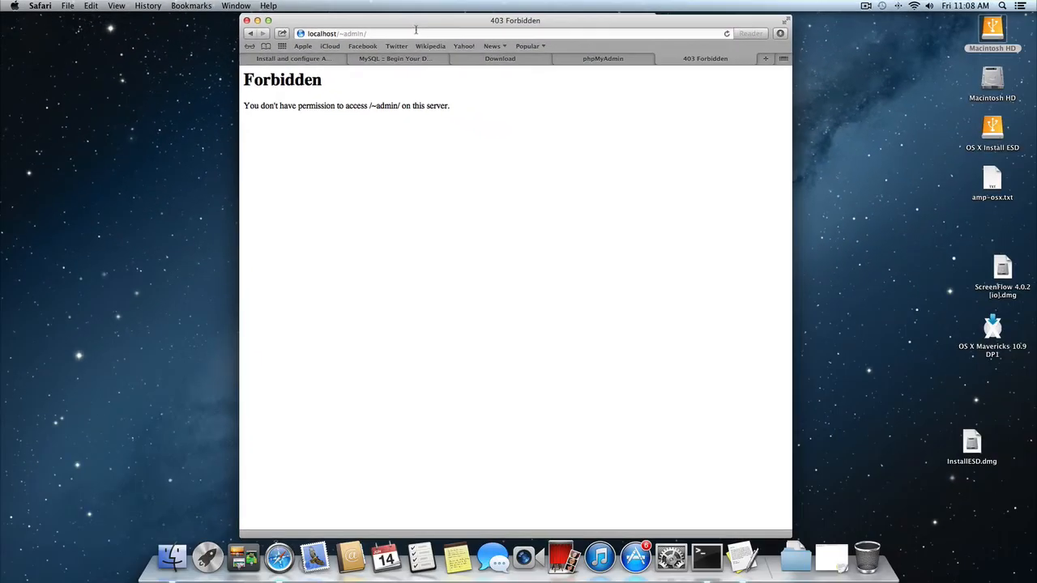
{"action": "mouse_move", "coordinate": [706, 558]}
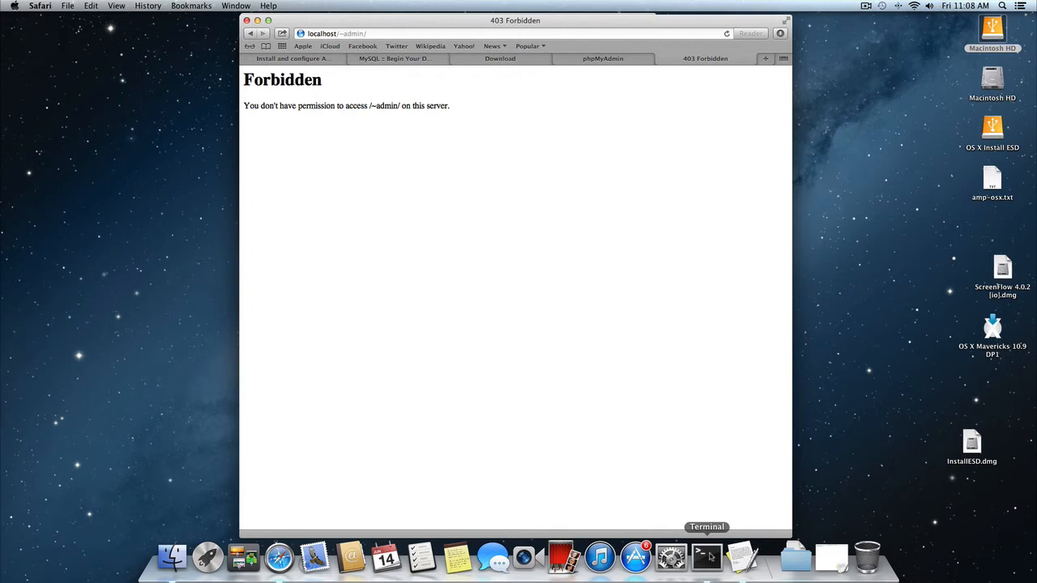
In Terminal, change to /etc/apache2/users/ and list its contents.
{"action": "left_click", "coordinate": [706, 557]}
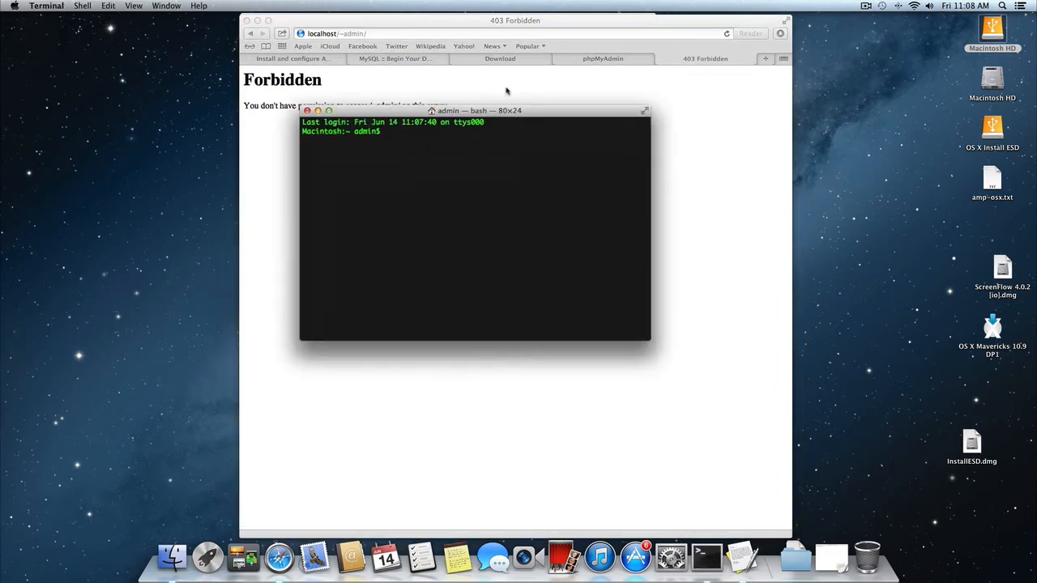
{"action": "left_click_drag", "start_coordinate": [473, 110], "coordinate": [463, 42]}
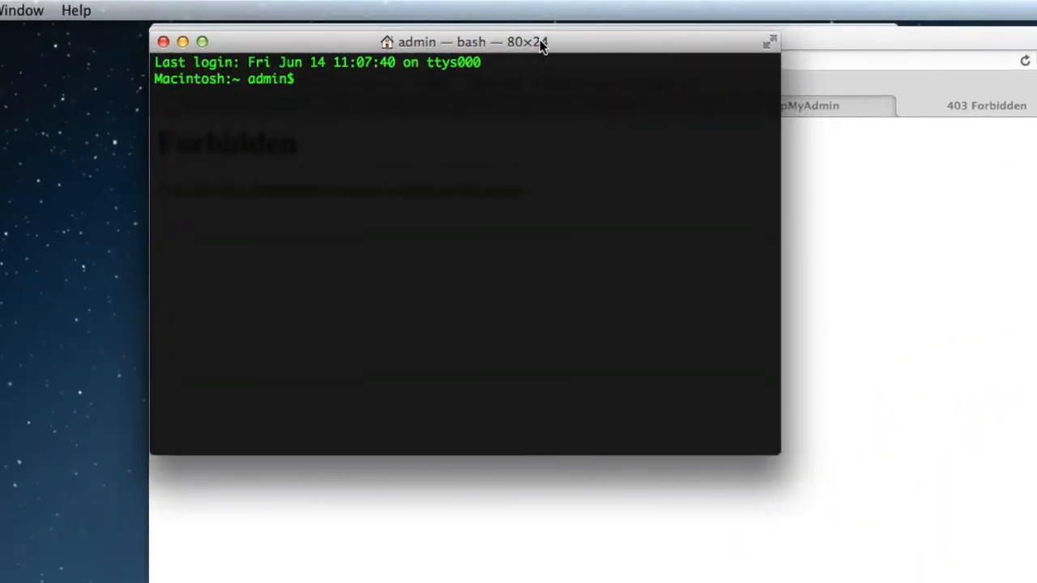
{"action": "type", "text": "cd"}
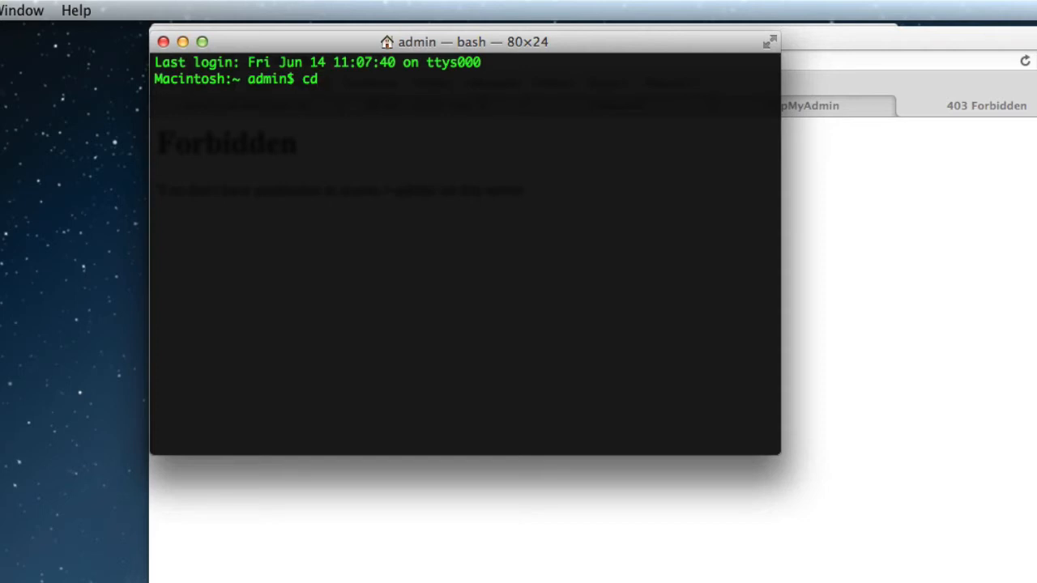
{"action": "type", "text": "/"}
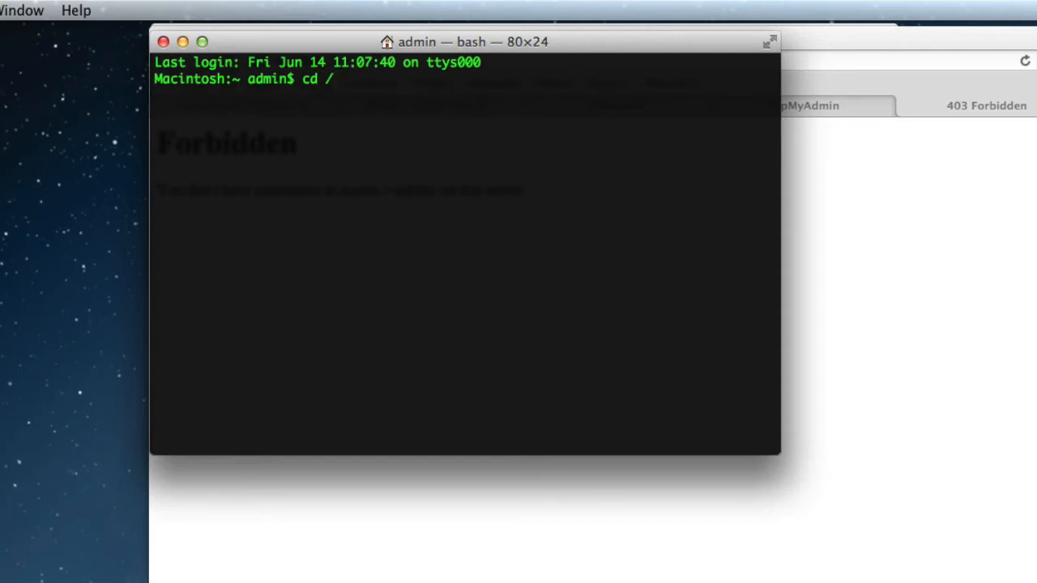
{"action": "type", "text": "etc/apa"}
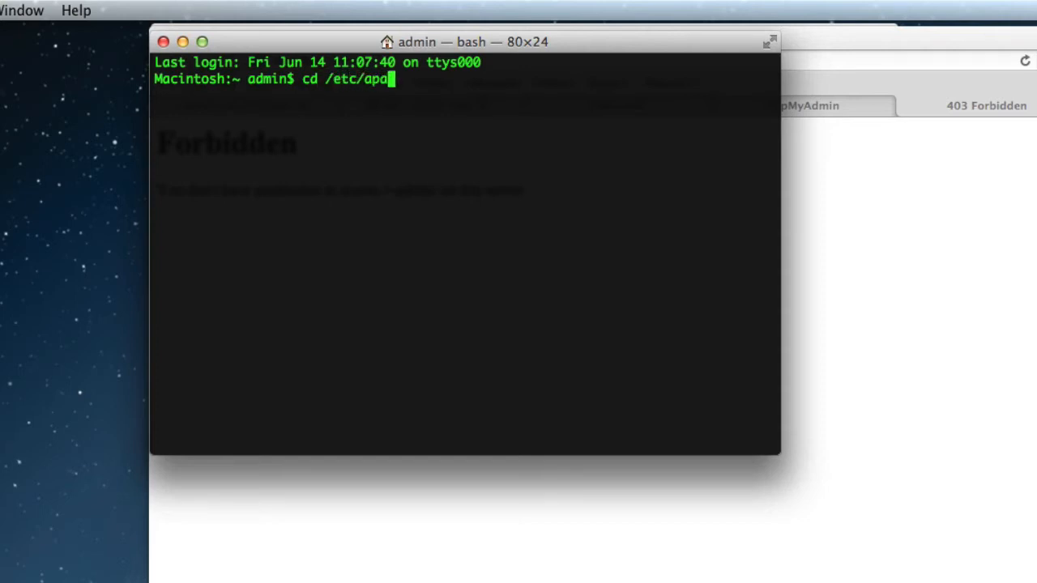
{"action": "type", "text": "che2/"}
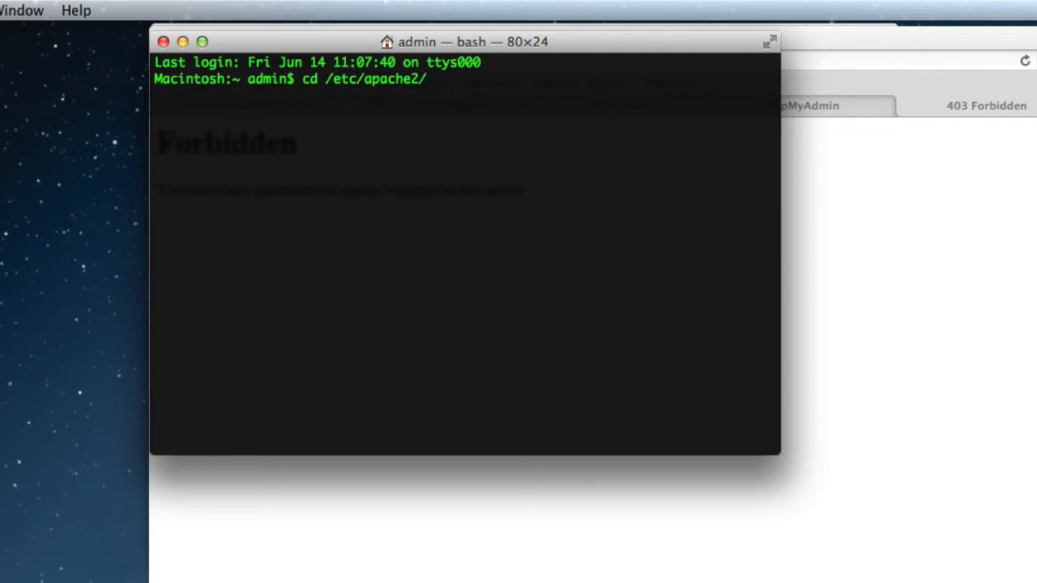
{"action": "type", "text": "users/"}
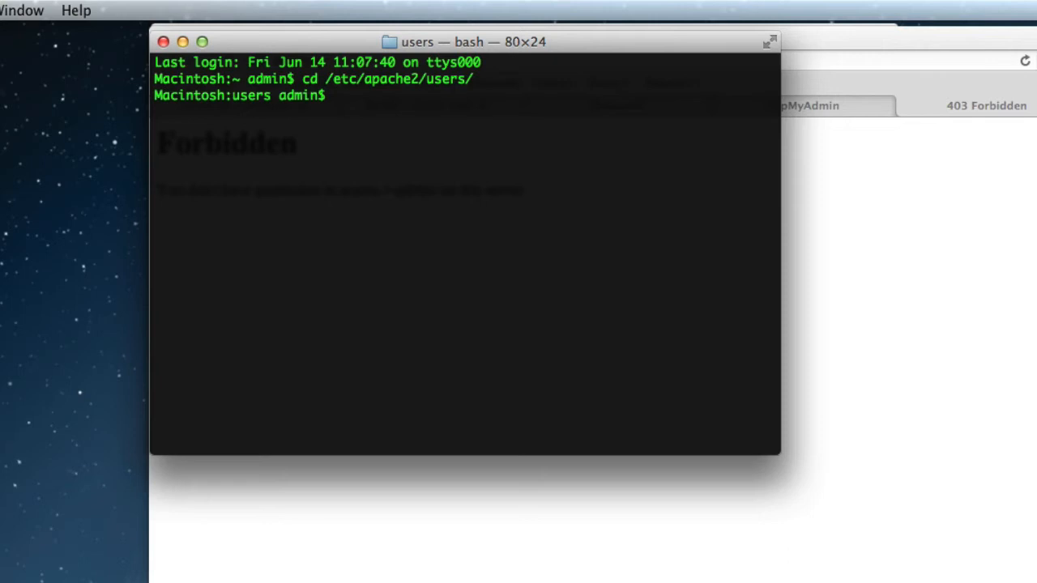
{"action": "type", "text": "ls"}
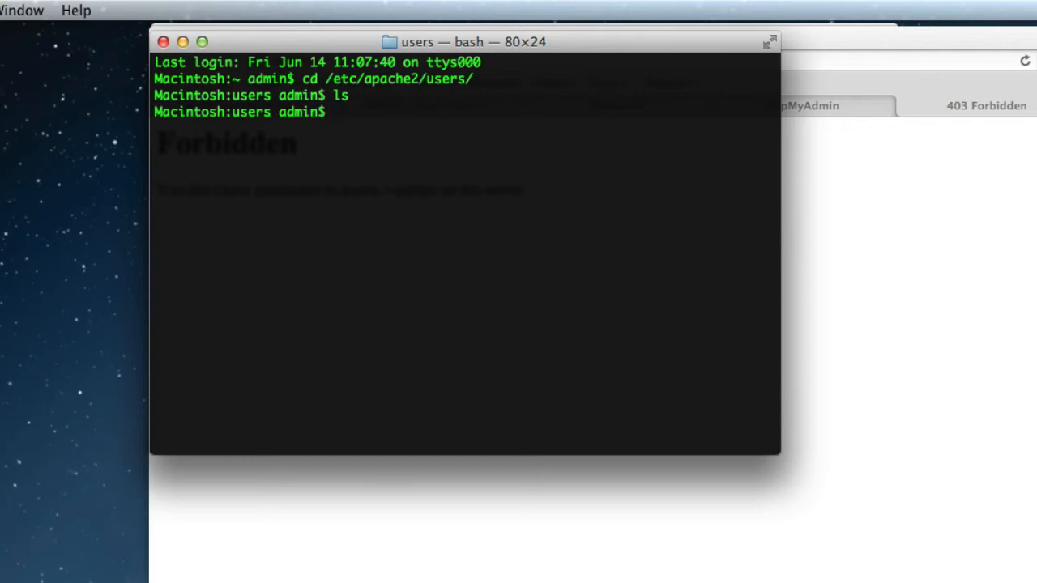
Enter the command sudo nano admin.conf without running it yet.
{"action": "type", "text": "sudo"}
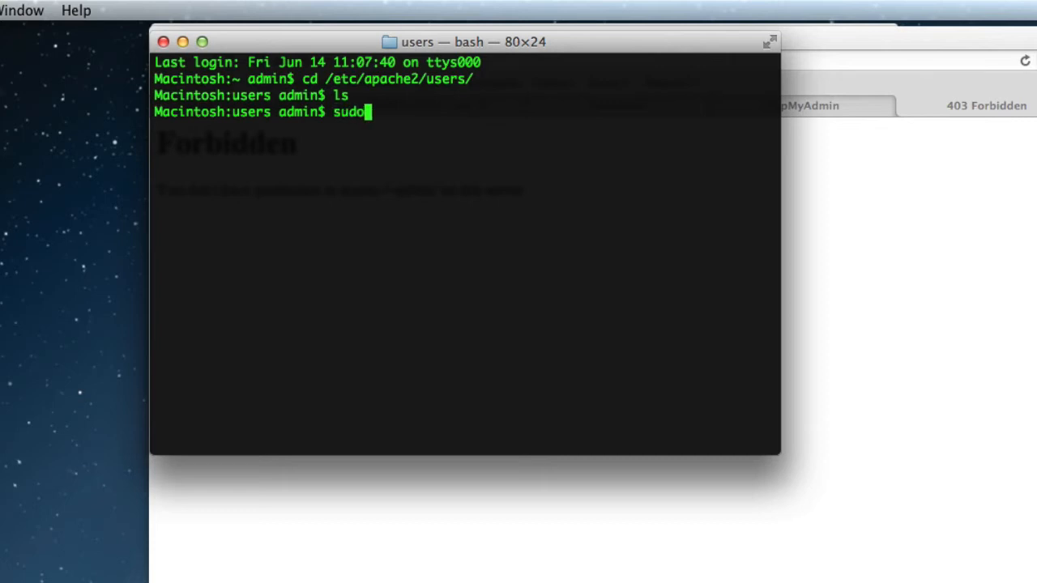
{"action": "type", "text": "nano"}
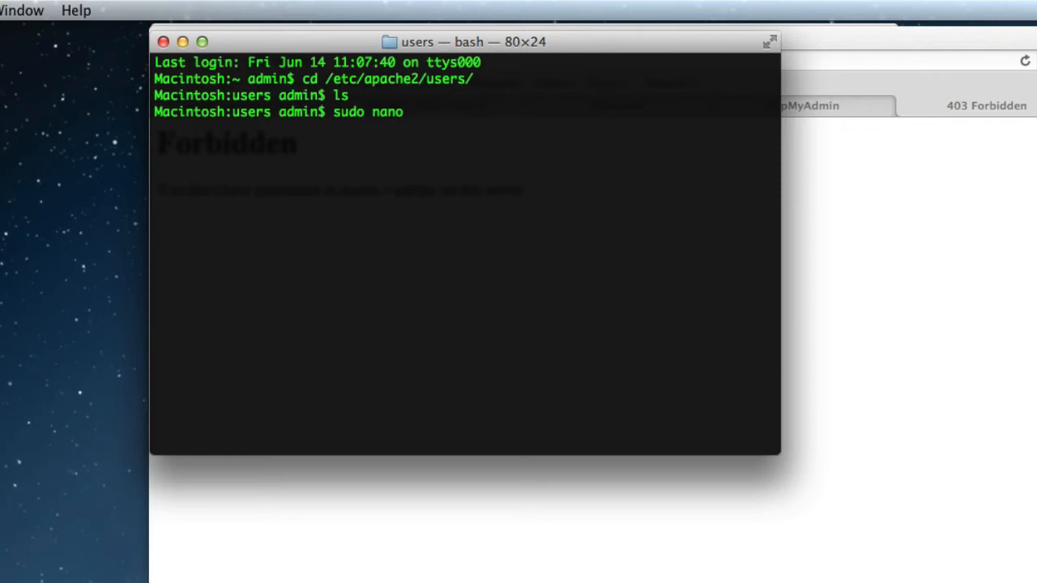
{"action": "type", "text": "admin.co"}
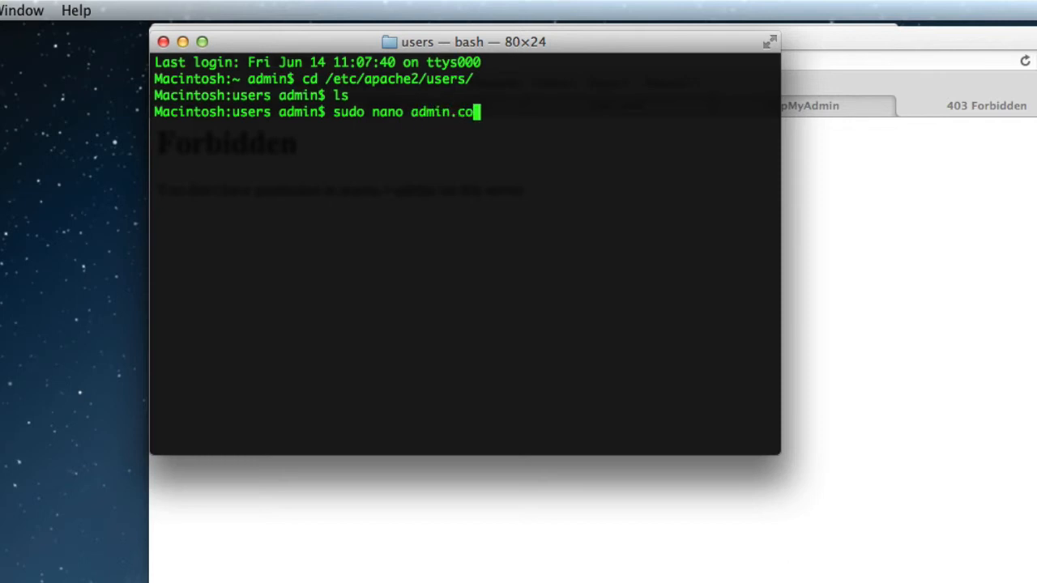
{"action": "type", "text": "nf"}
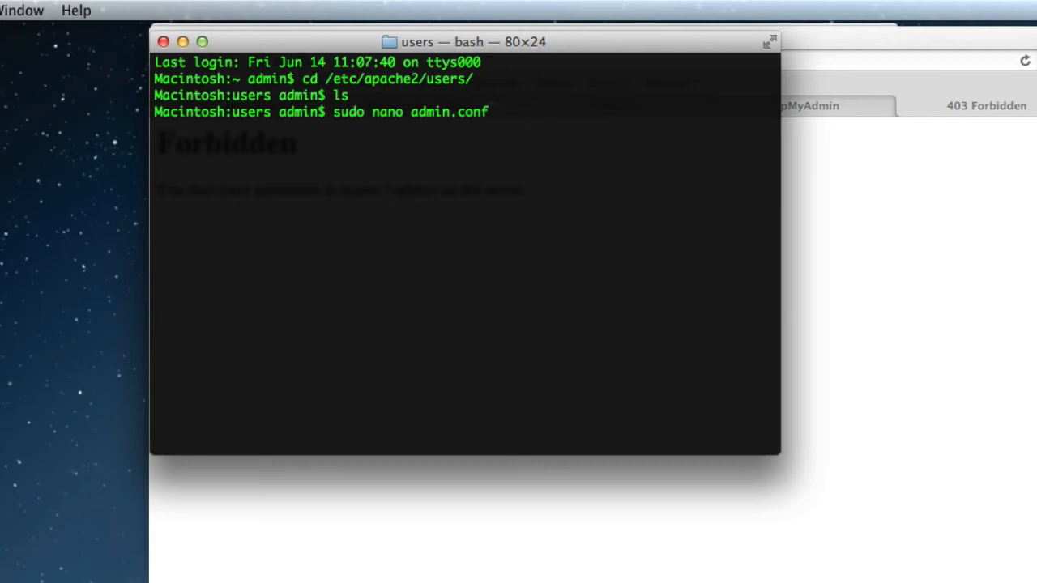
Edit admin.conf in nano with a Directory block for /Users/admin/Sites/, save it and exit.
{"action": "key", "text": "Return"}
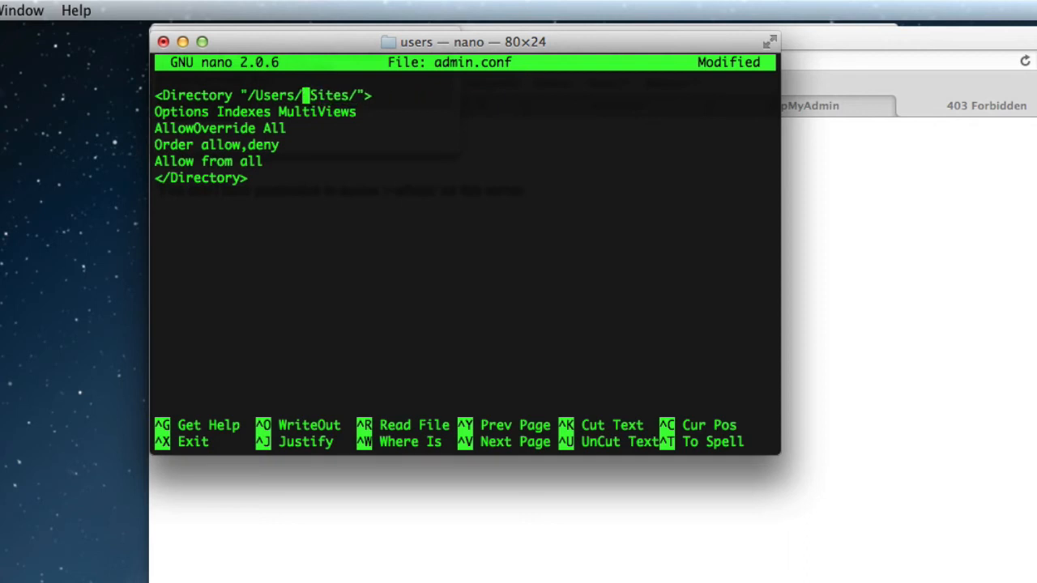
{"action": "type", "text": "admin/"}
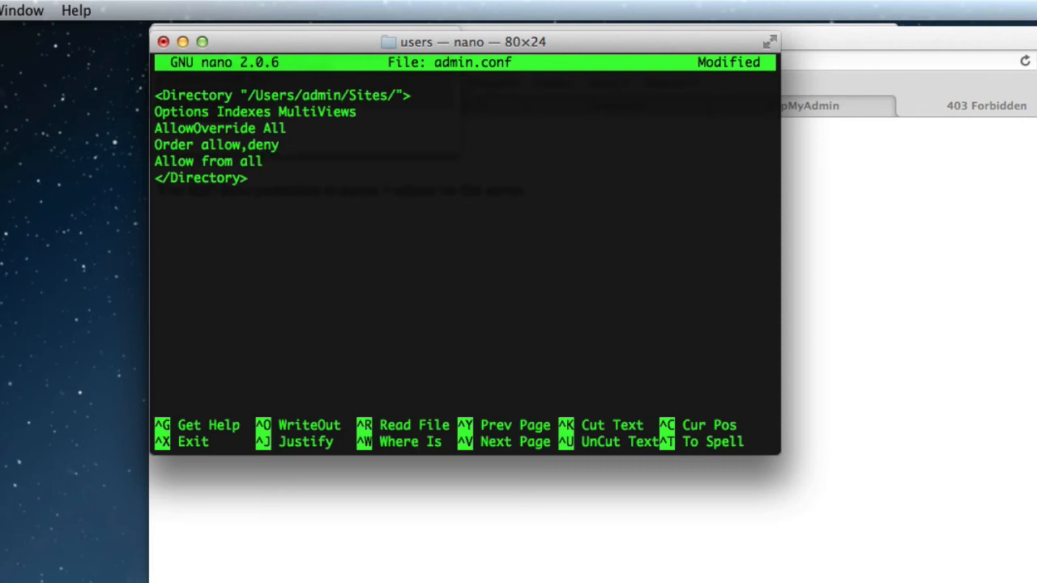
{"action": "key", "text": "ctrl+o"}
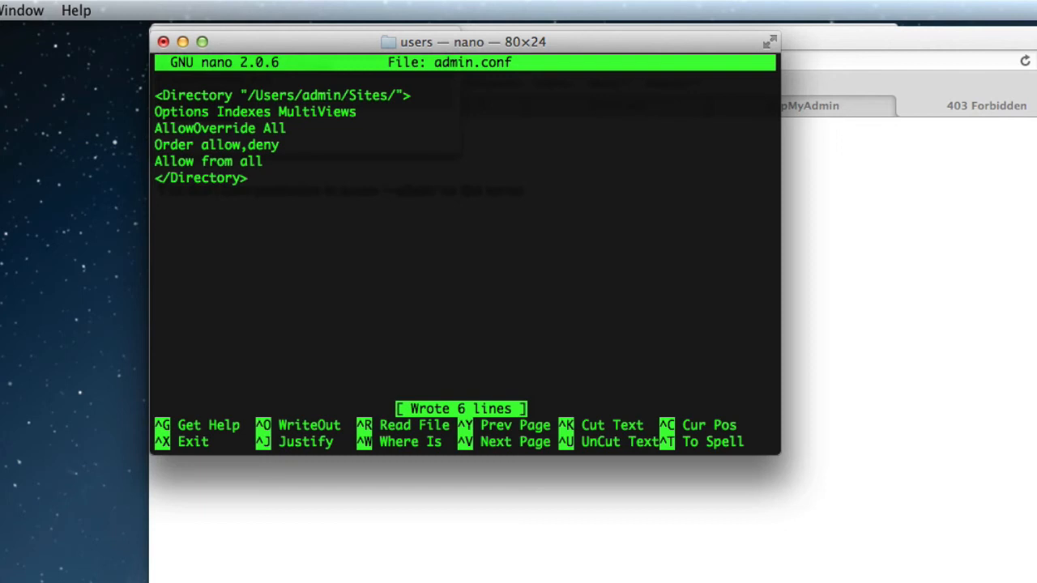
{"action": "key", "text": "ctrl+x"}
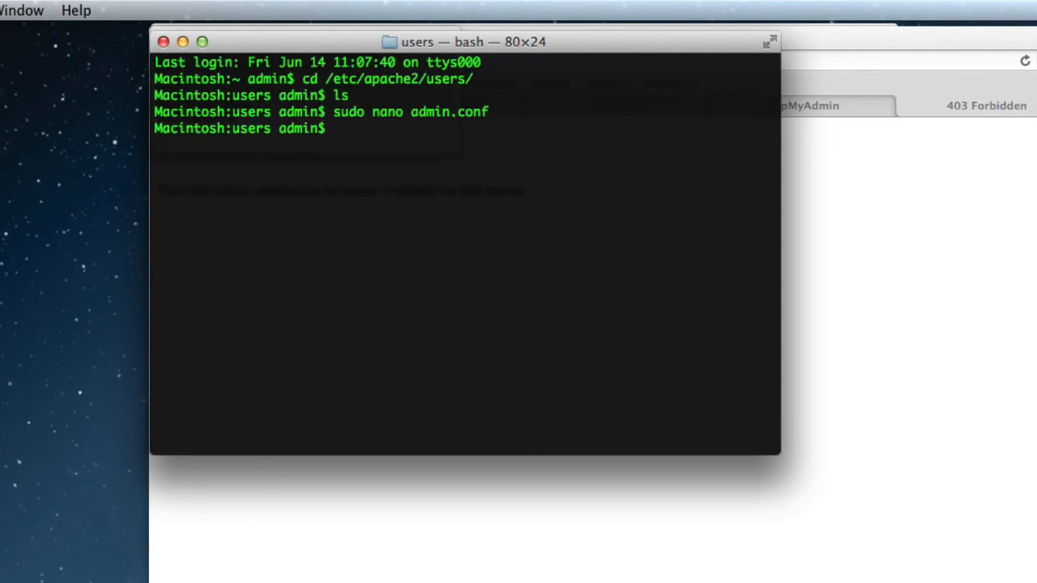
Run sudo apachectl restart and reload the localhost/~admin/ page in Safari.
{"action": "type", "text": "sudo apache"}
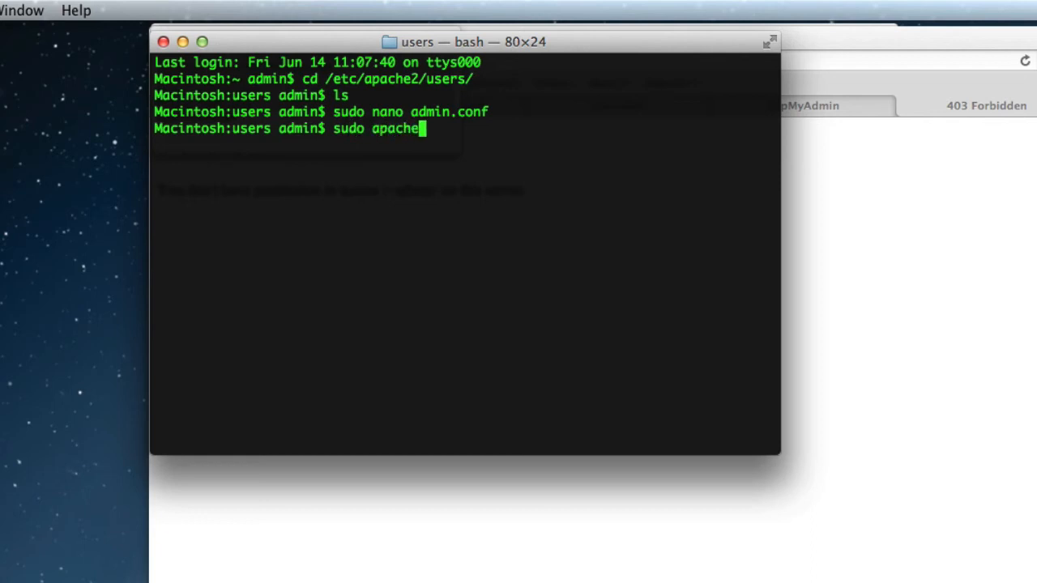
{"action": "type", "text": "ctl r"}
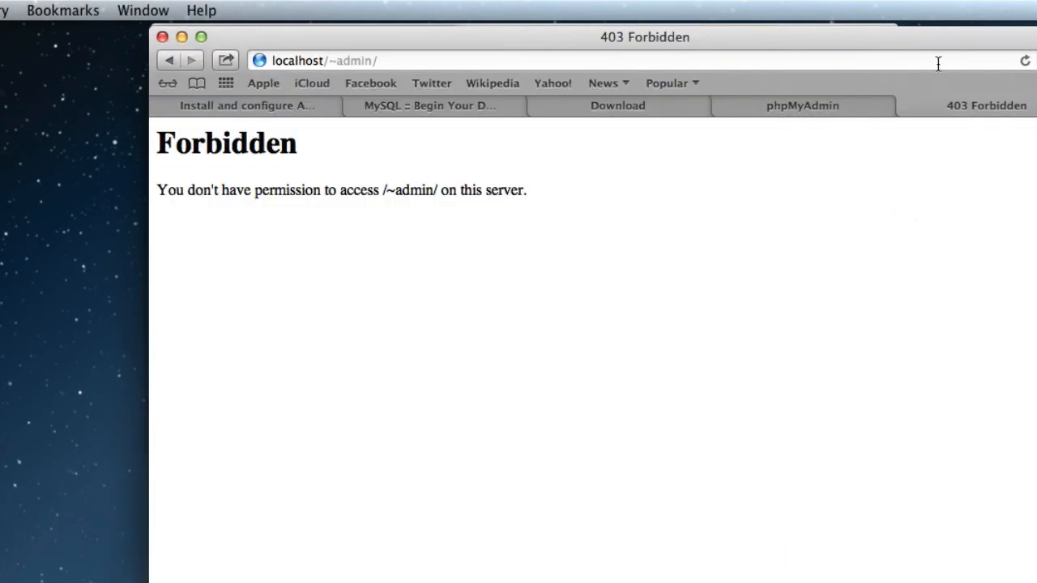
{"action": "left_click", "coordinate": [1024, 61]}
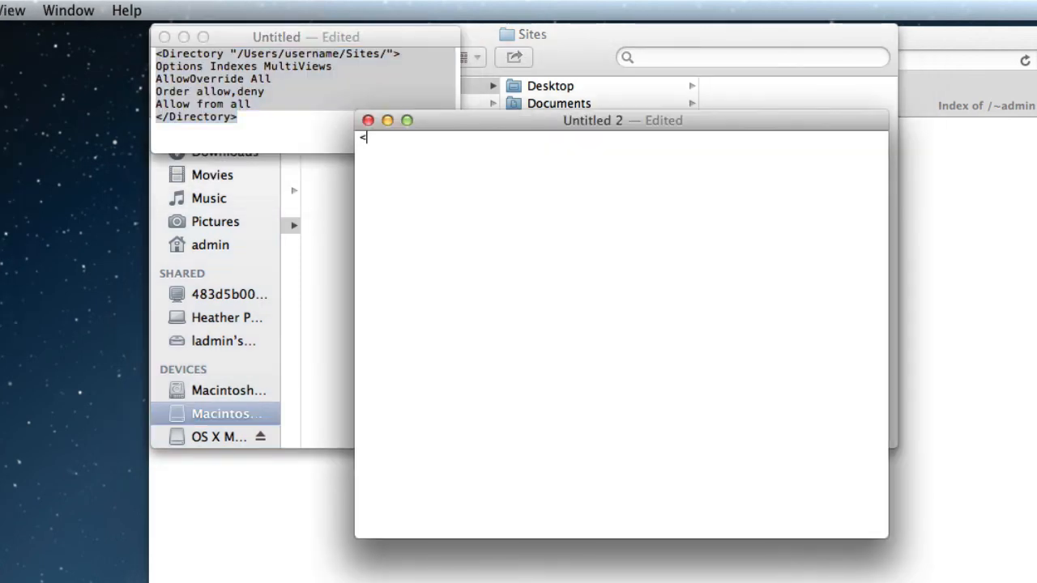
Write an h2 heading reading Welcome Back Sites Folder in the new TextEdit document.
{"action": "type", "text": "h2></h2"}
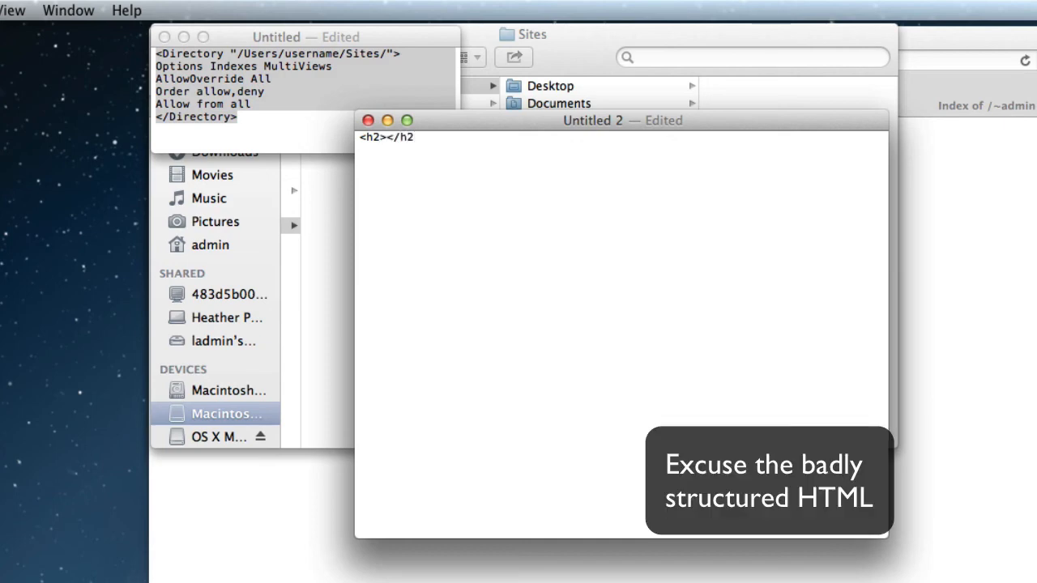
{"action": "left_click", "coordinate": [382, 136]}
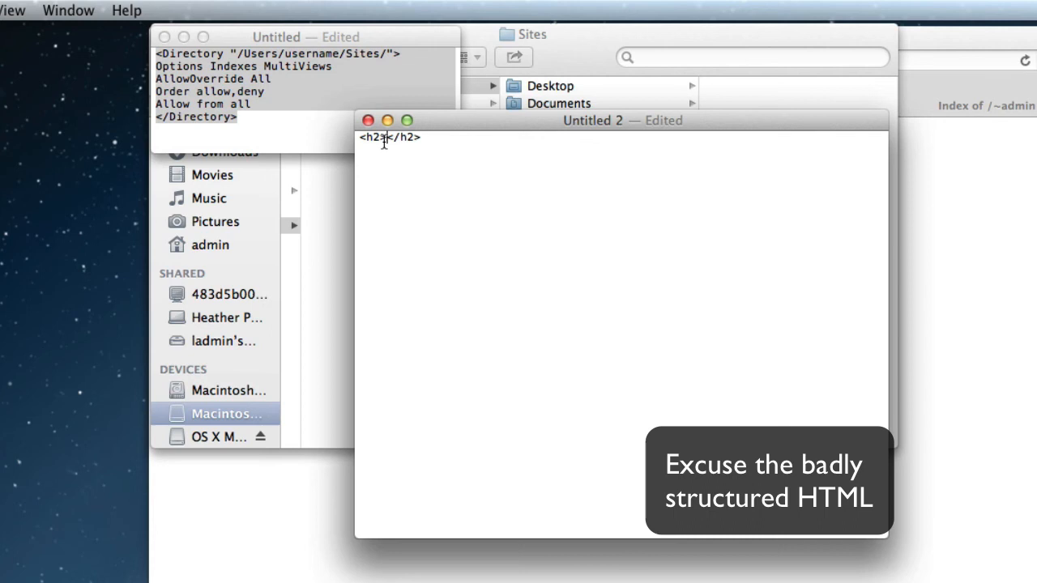
{"action": "type", "text": "Welcome"}
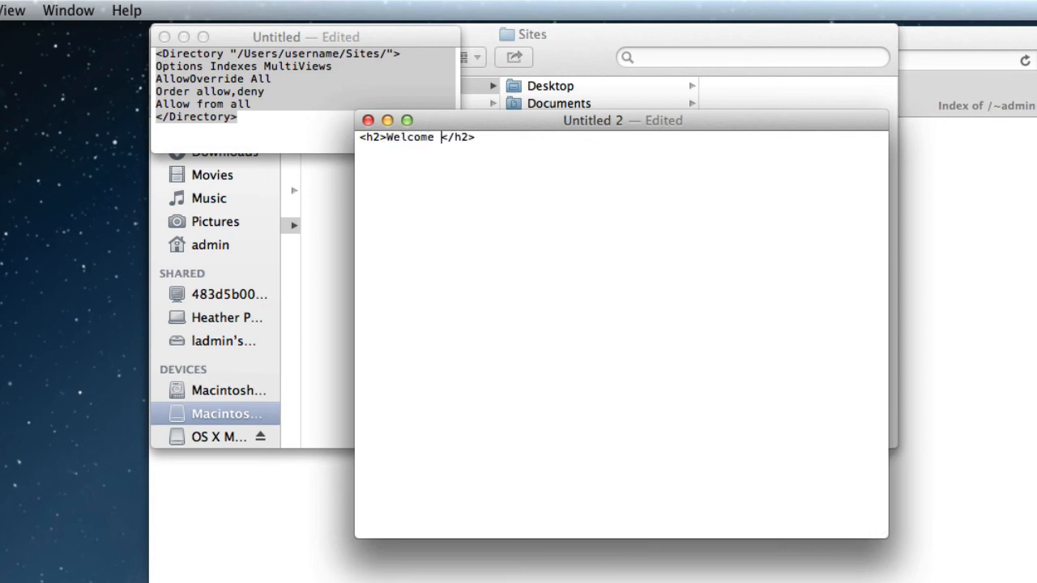
{"action": "type", "text": "BAck"}
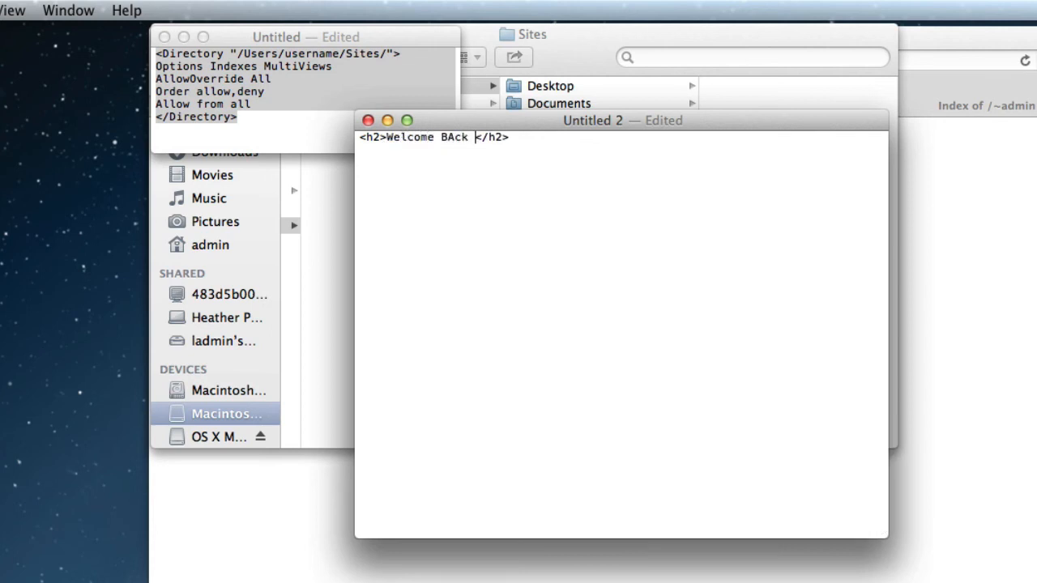
{"action": "type", "text": "Sites Fo"}
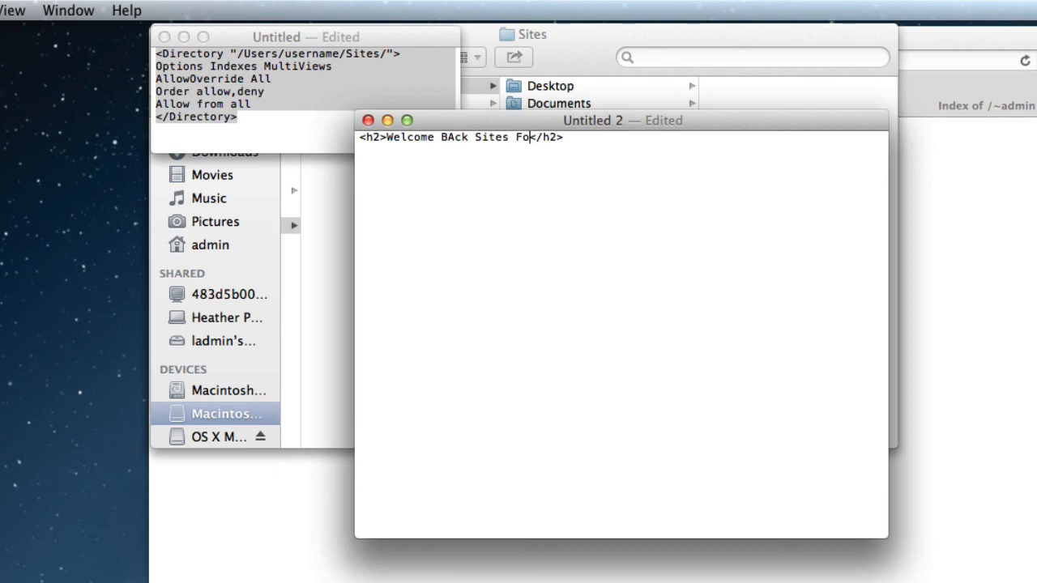
{"action": "type", "text": "lder"}
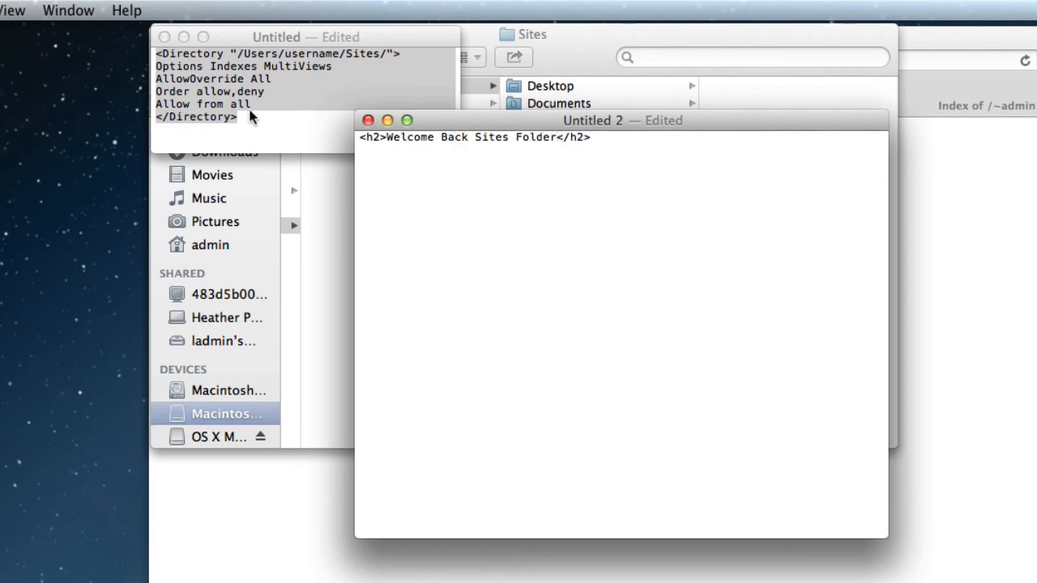
{"action": "mouse_move", "coordinate": [498, 191]}
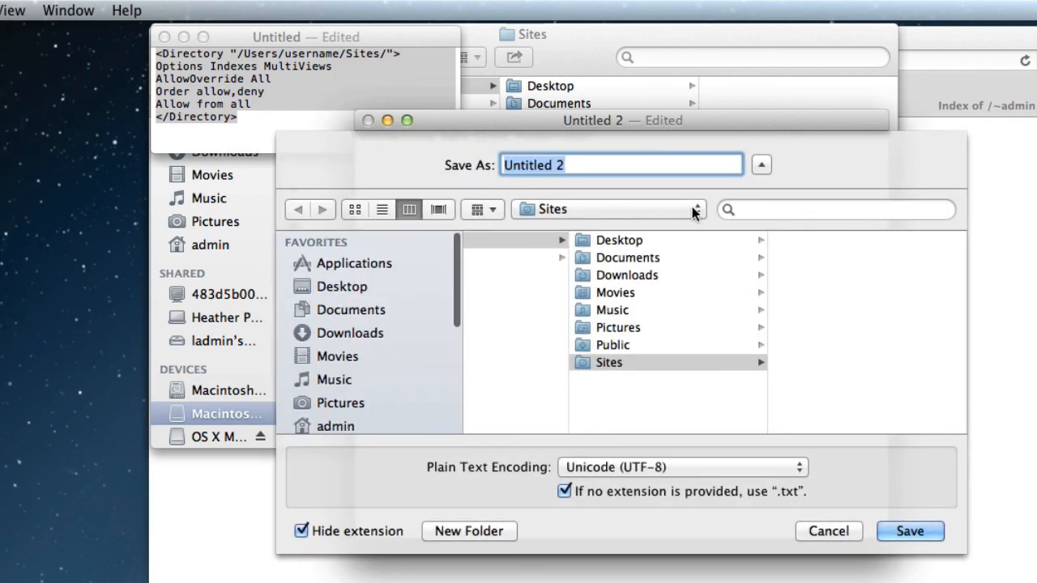
Save the page as index.html in the Sites folder, keeping the .html extension.
{"action": "type", "text": "index."}
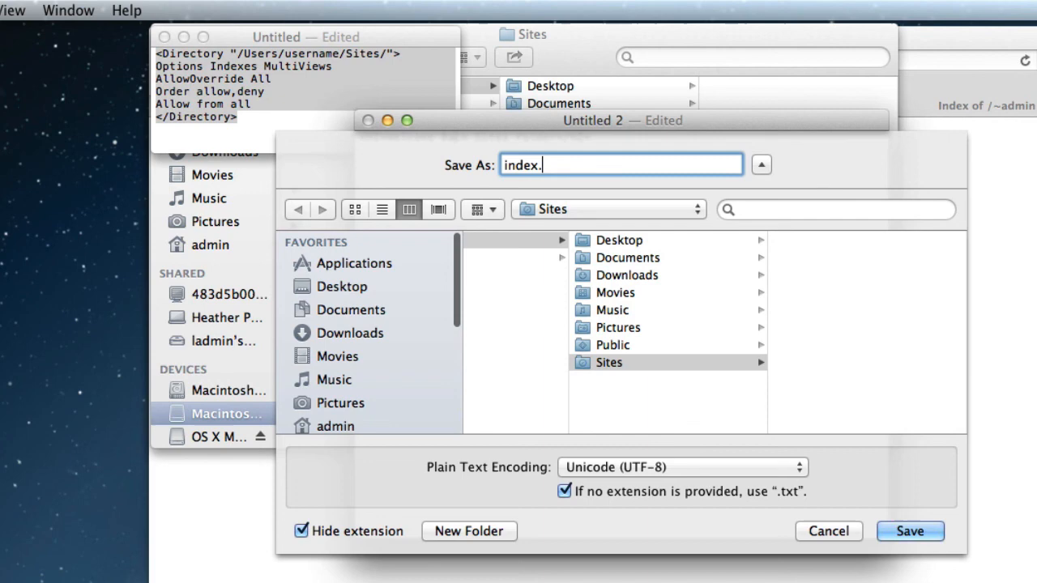
{"action": "type", "text": "html"}
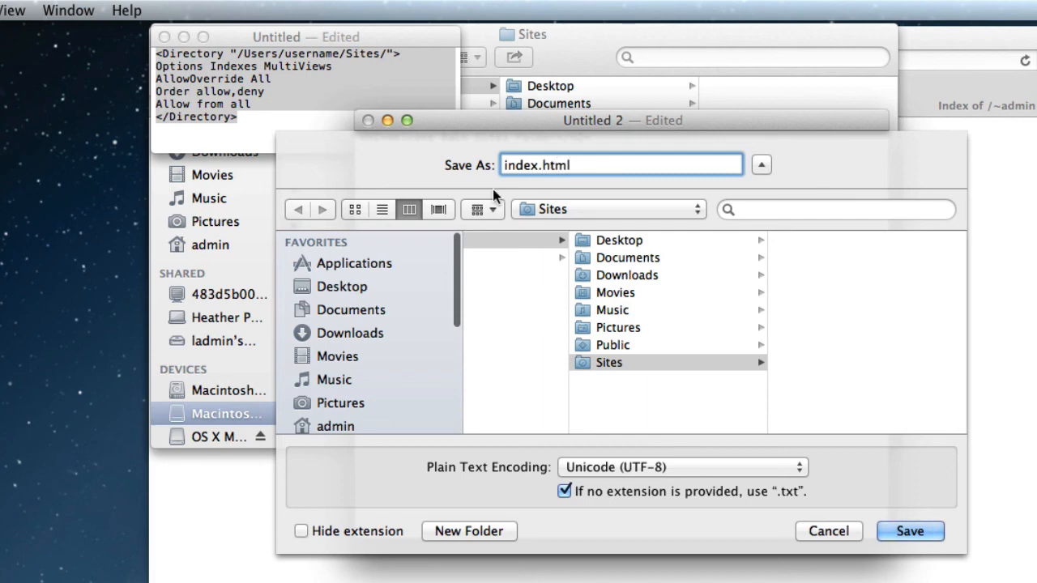
{"action": "left_click", "coordinate": [909, 531]}
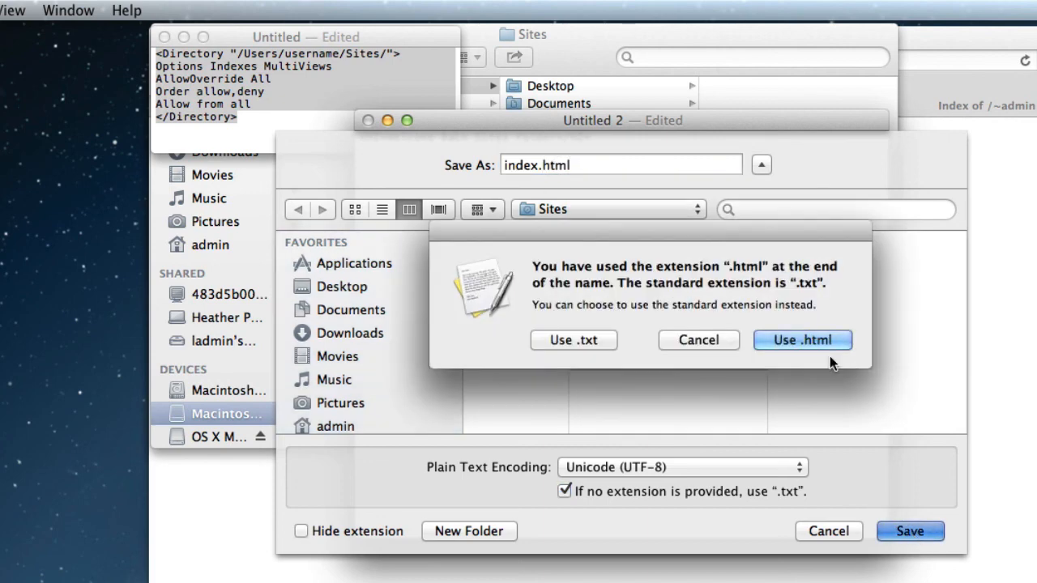
{"action": "left_click", "coordinate": [802, 340]}
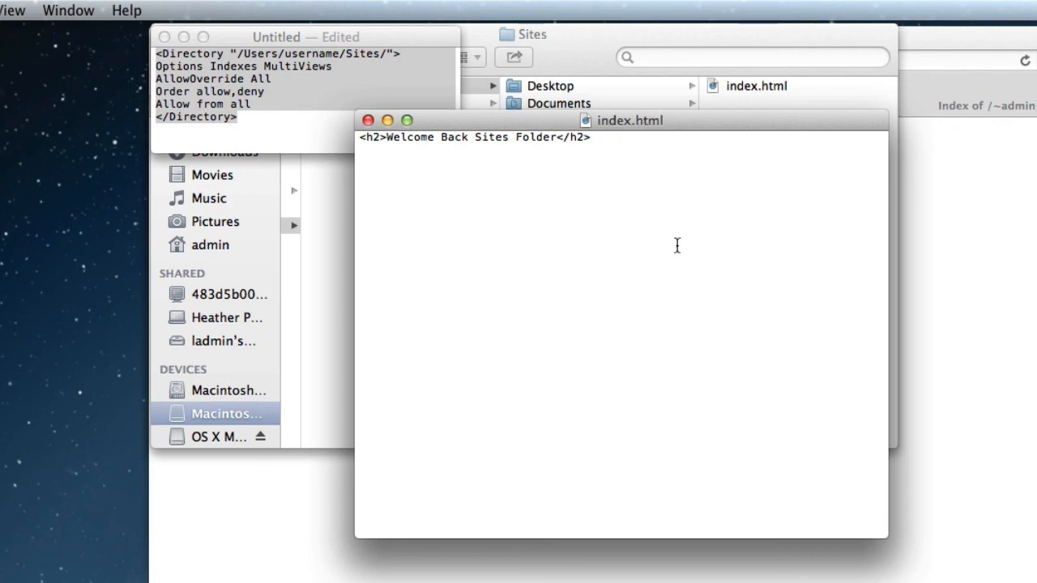